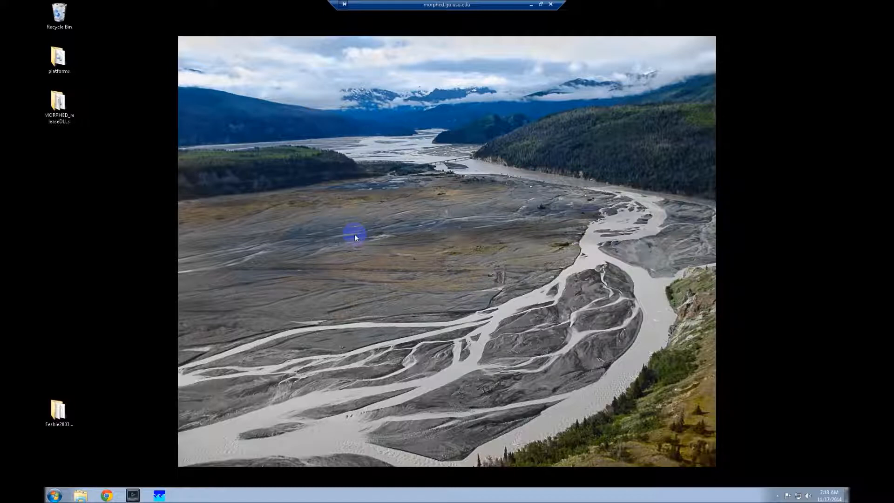
mouse_move(224, 204)
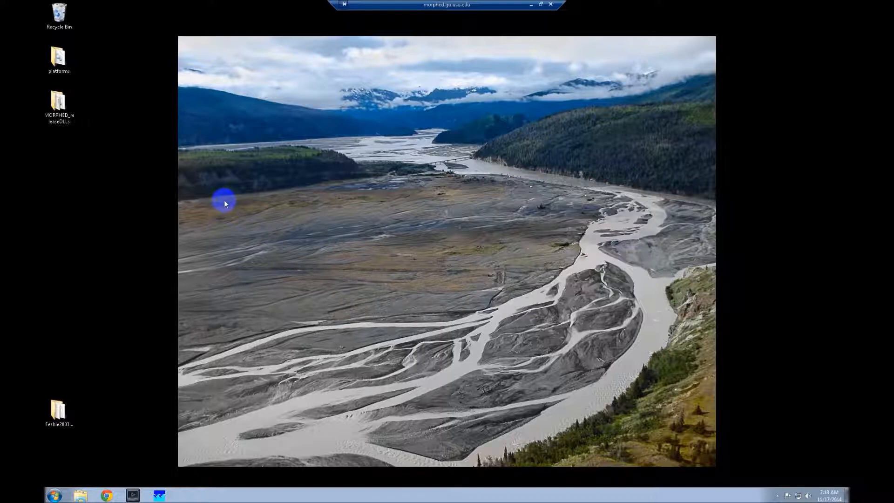
mouse_move(49, 441)
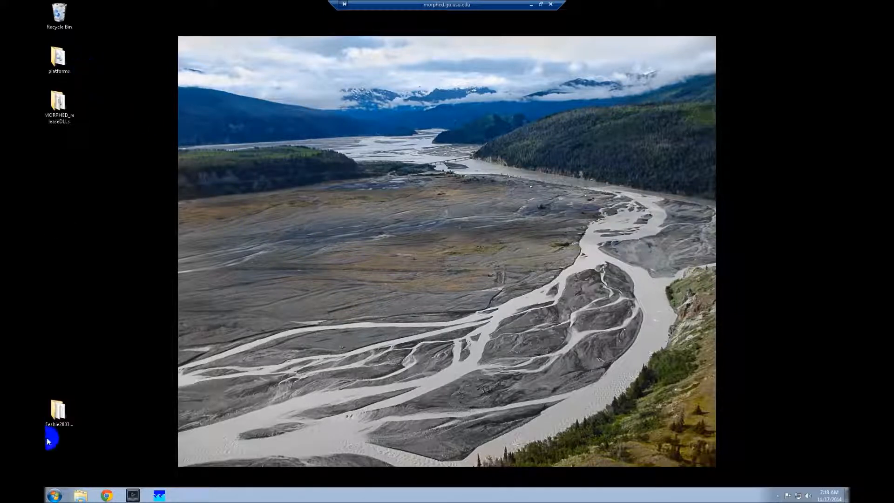
Step: Open the MORPHED_releaseDLLs folder from the desktop and select MORPHED_GUI.exe
click(58, 101)
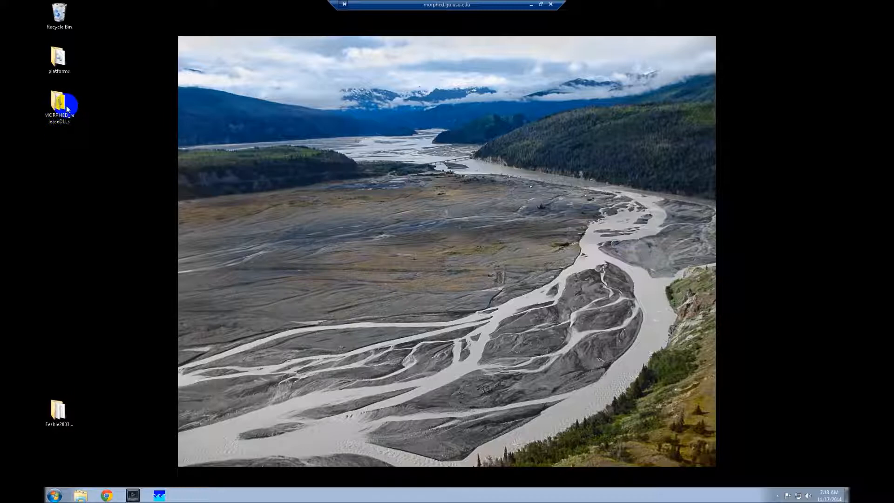
double_click(59, 104)
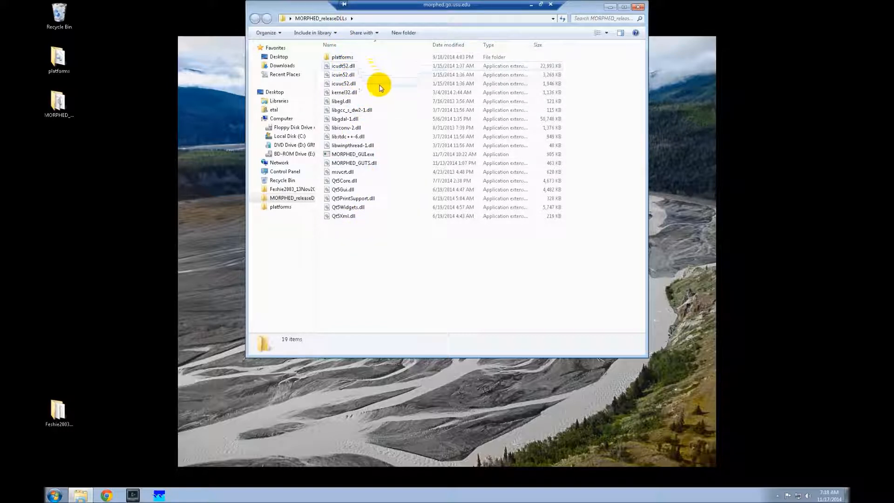
mouse_move(385, 156)
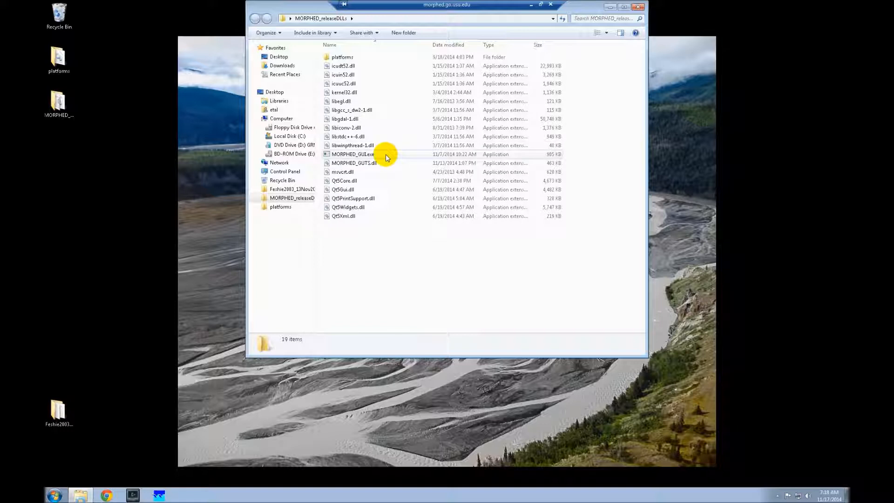
click(348, 153)
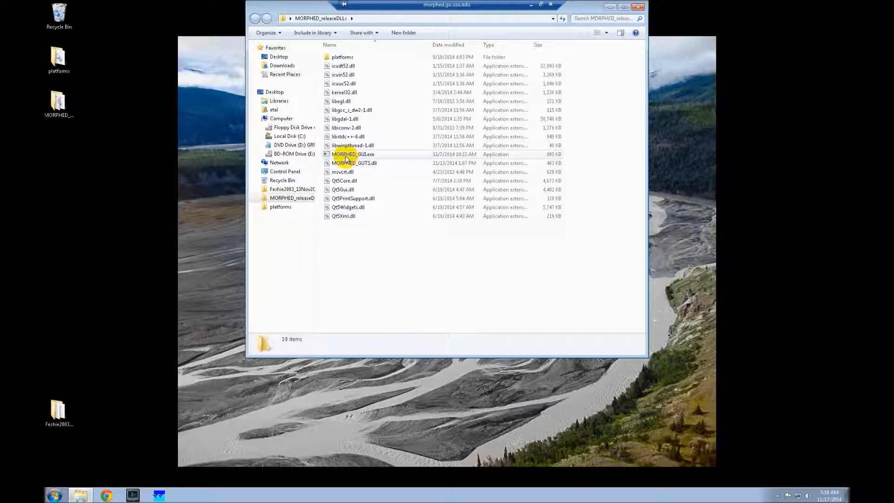
Step: Launch MORPHED_GUI.exe to bring up the MoRPHED Morphodynamic Model window
double_click(353, 153)
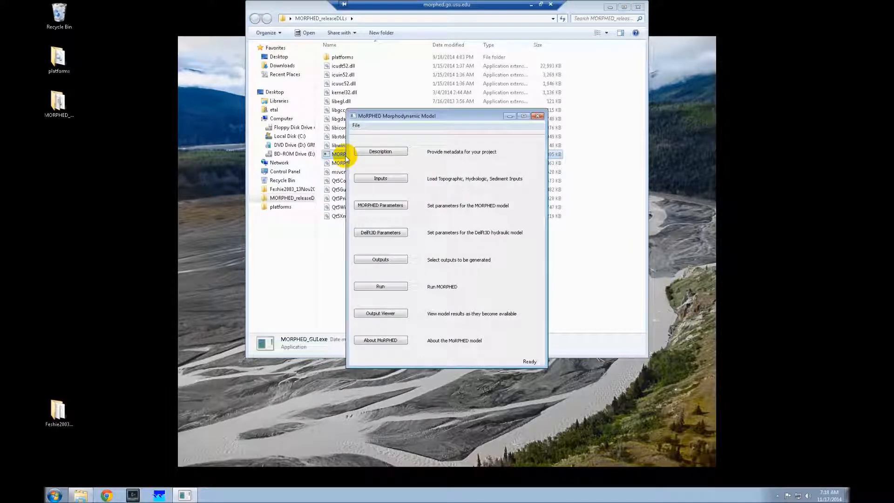
mouse_move(436, 118)
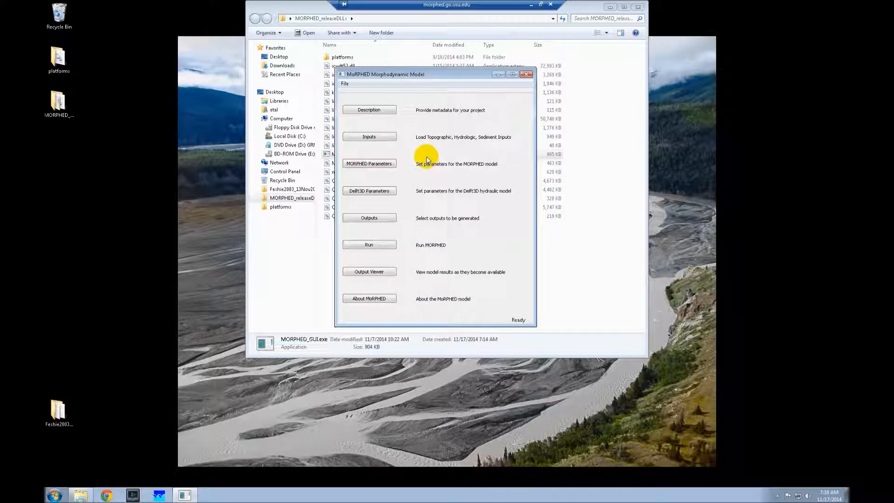
mouse_move(414, 159)
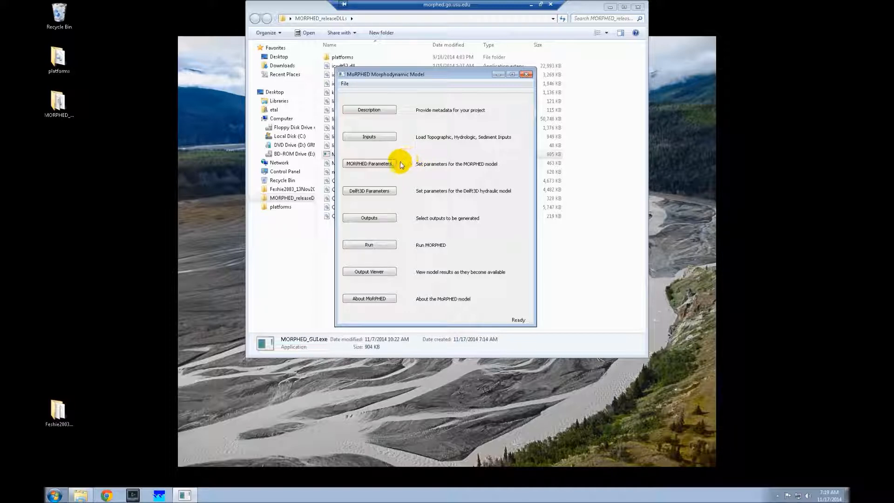
Step: Open the Output Viewer from the MoRPHED main window
click(369, 271)
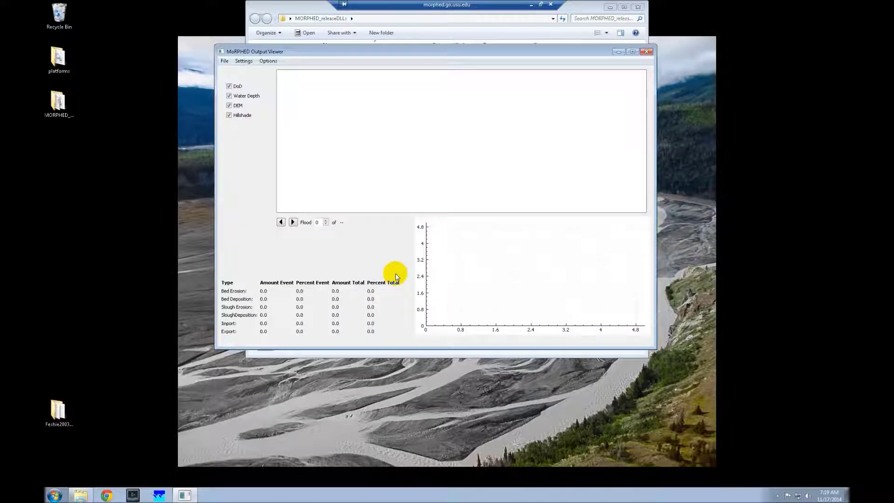
mouse_move(375, 129)
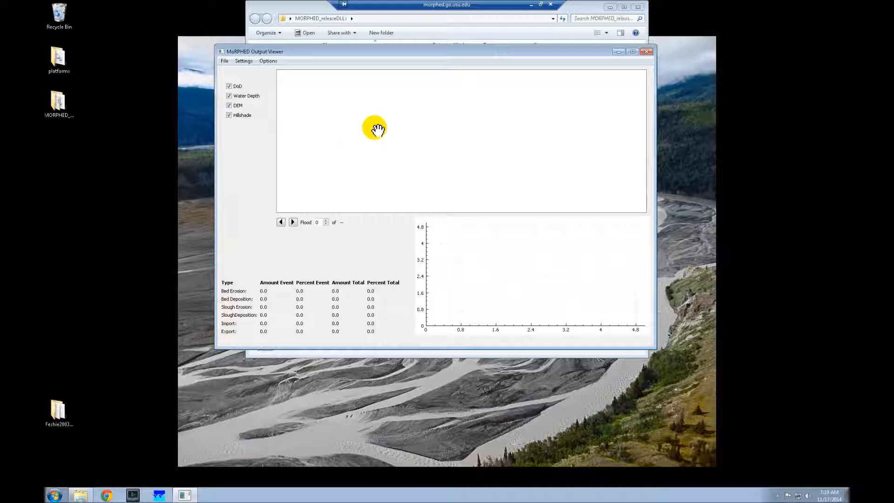
mouse_move(346, 167)
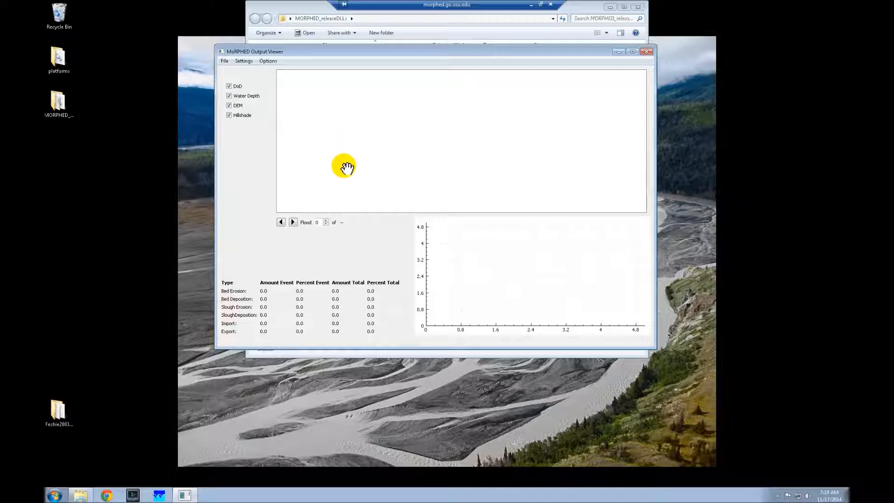
mouse_move(101, 428)
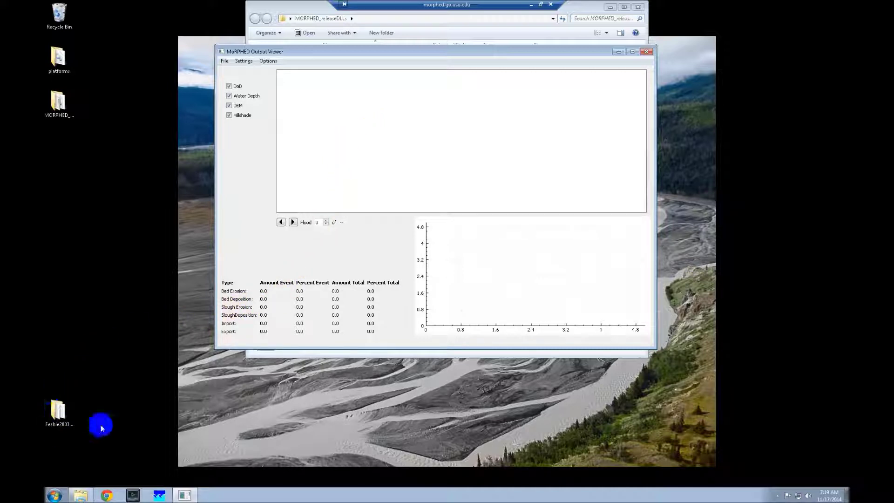
click(59, 411)
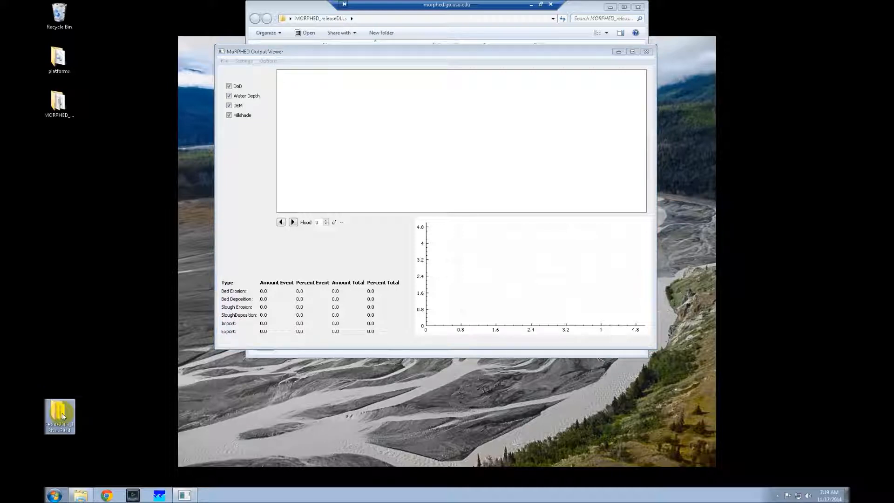
mouse_move(96, 431)
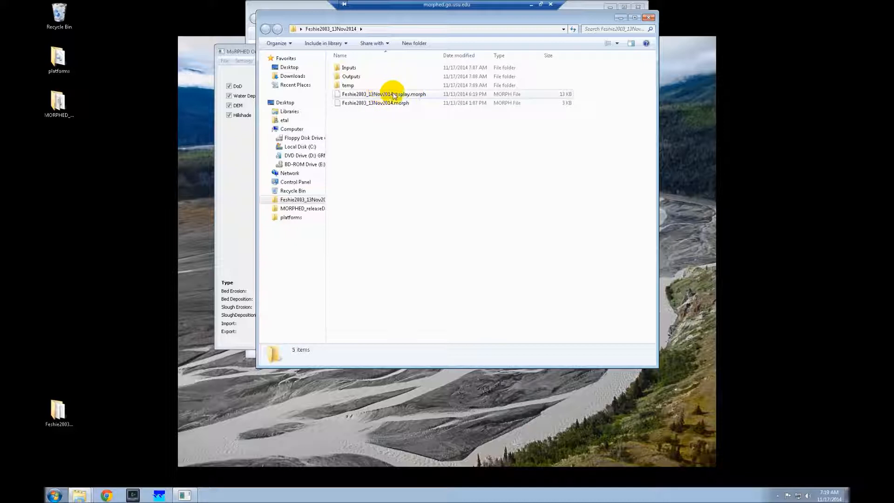
mouse_move(430, 96)
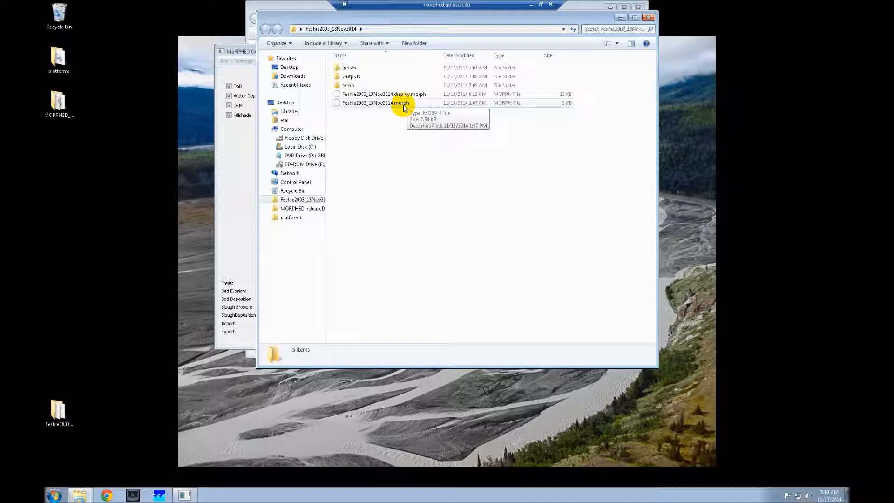
mouse_move(661, 14)
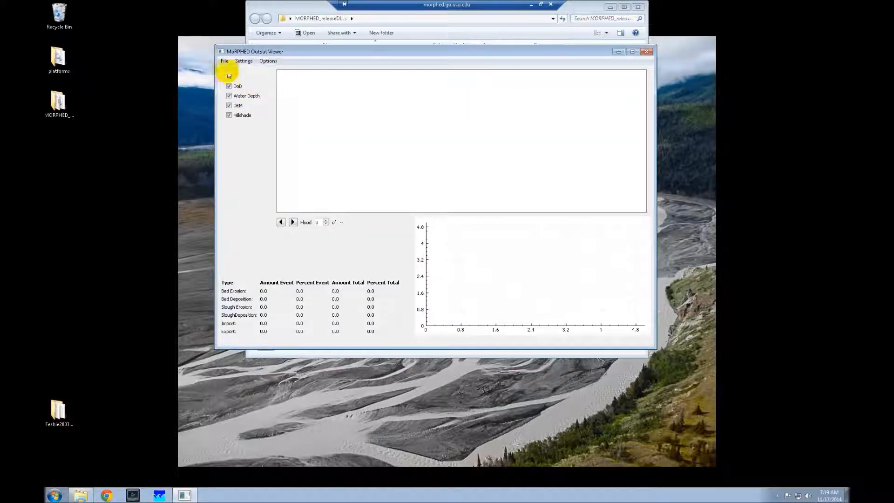
Step: Load Feshie2003_13Nov2014.display.morph from the Desktop's Feshie2003_13Nov2014 folder via File > Open
click(225, 61)
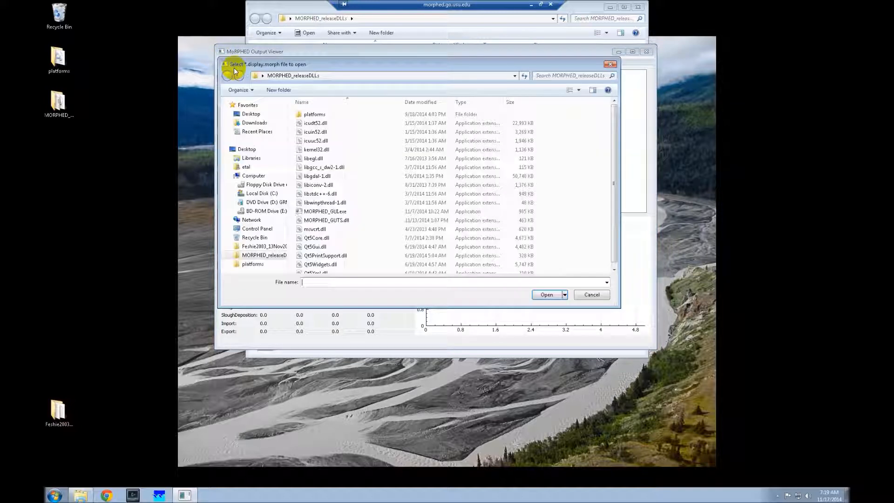
mouse_move(344, 99)
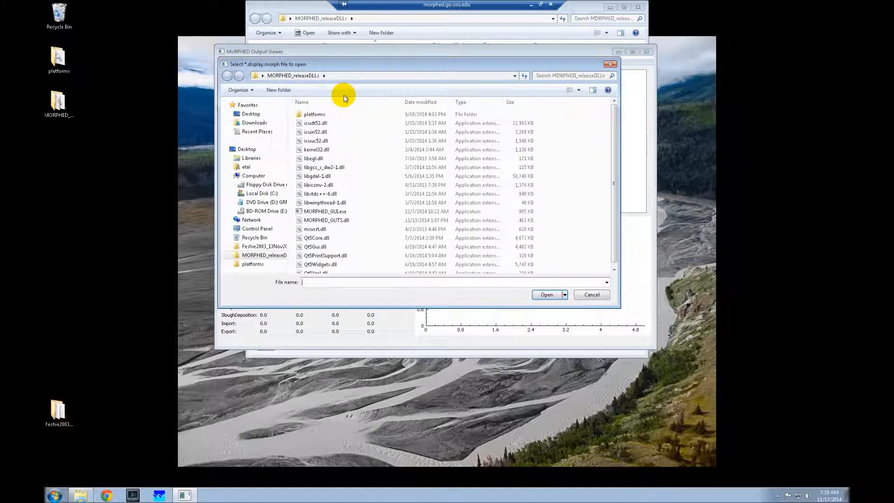
mouse_move(253, 171)
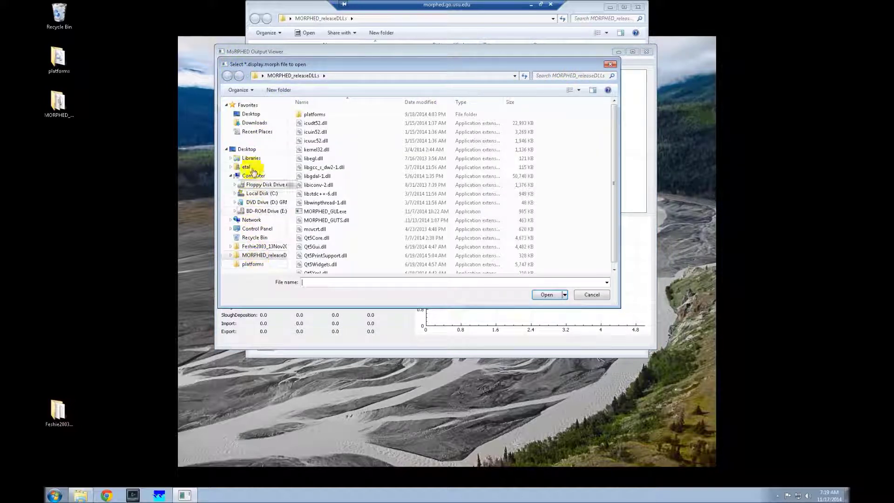
click(246, 150)
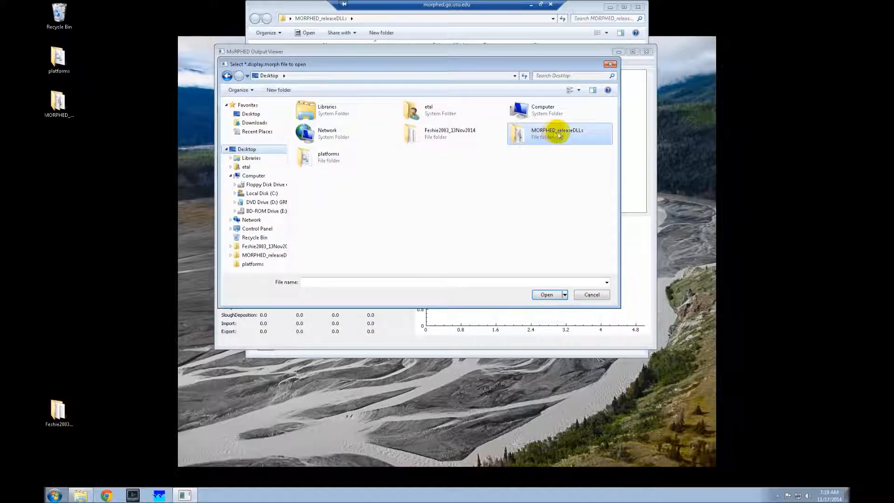
mouse_move(449, 133)
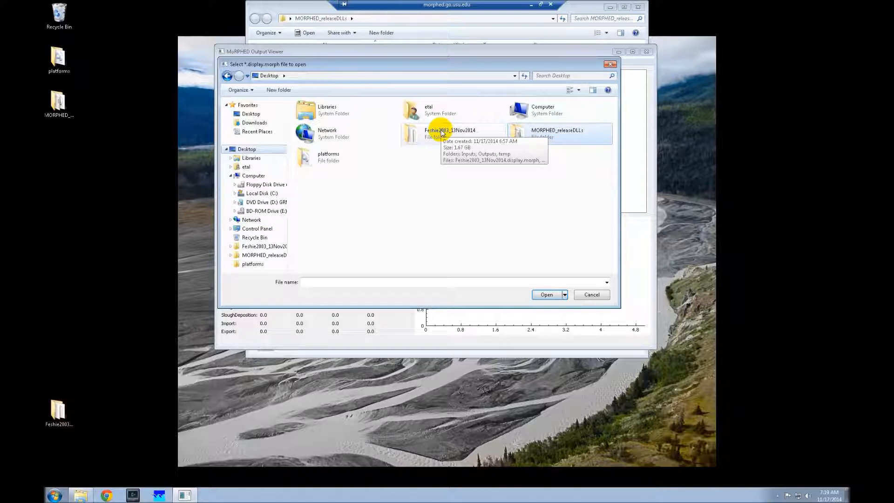
double_click(450, 132)
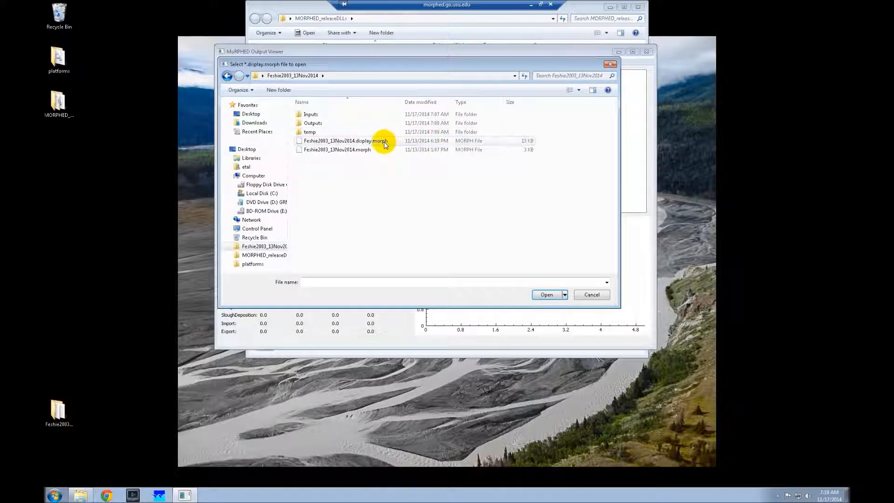
double_click(345, 141)
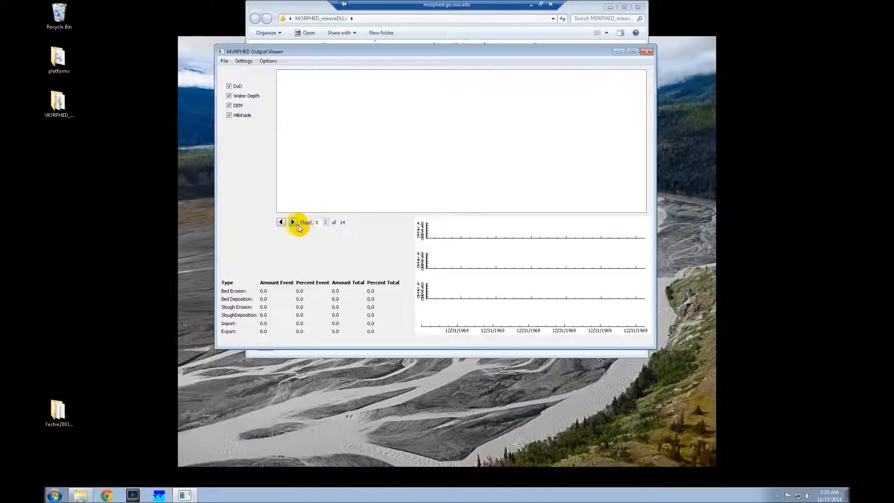
Step: Advance flood by flood to flood 14, reviewing each DoD map, pie charts and erosion/deposition table
click(292, 222)
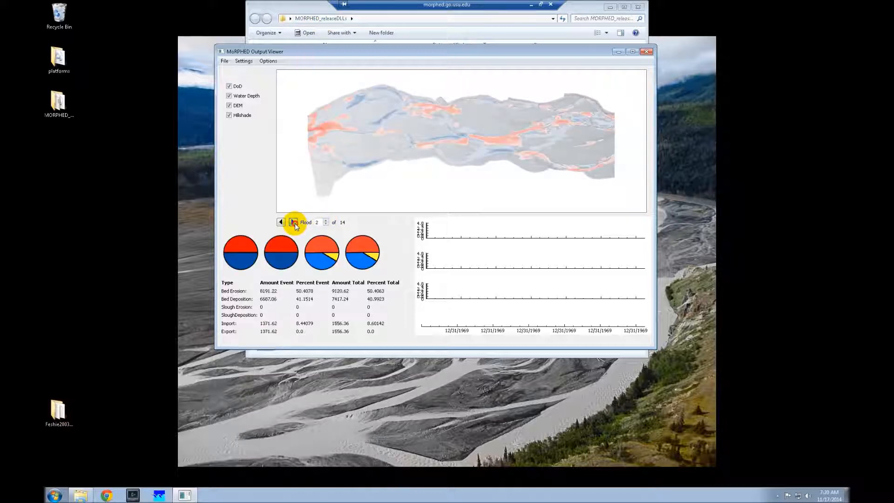
click(293, 222)
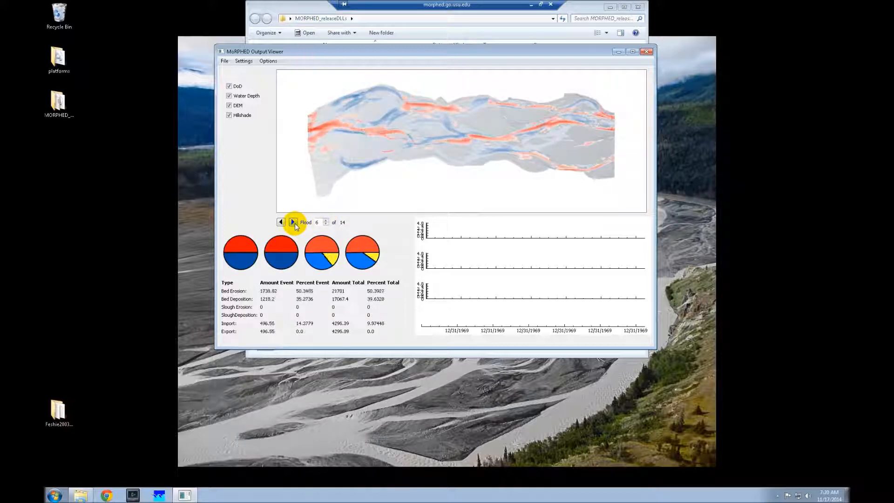
click(293, 222)
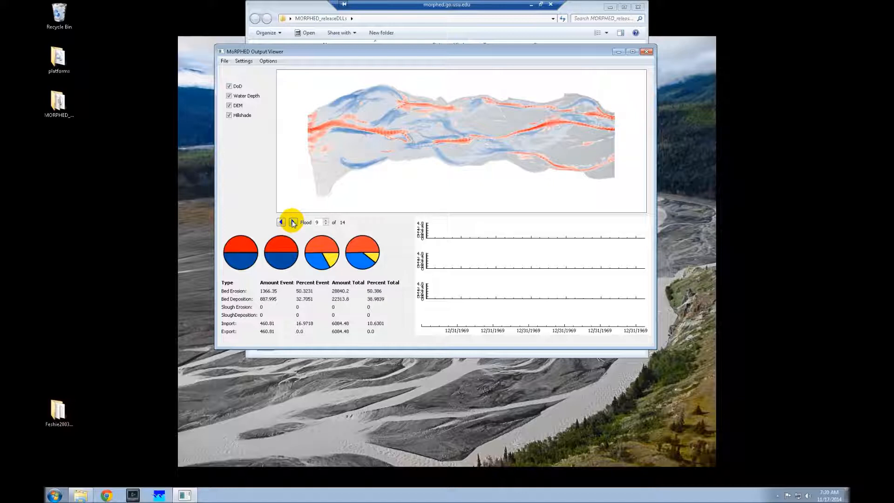
click(293, 222)
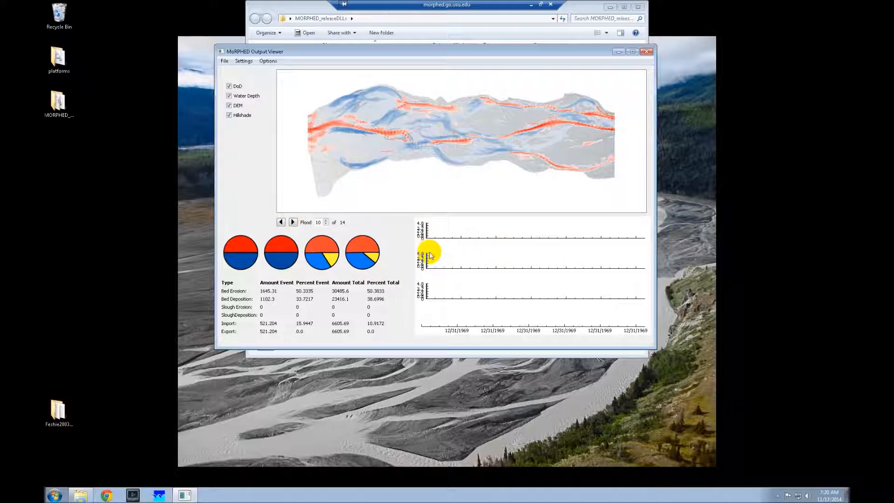
mouse_move(296, 248)
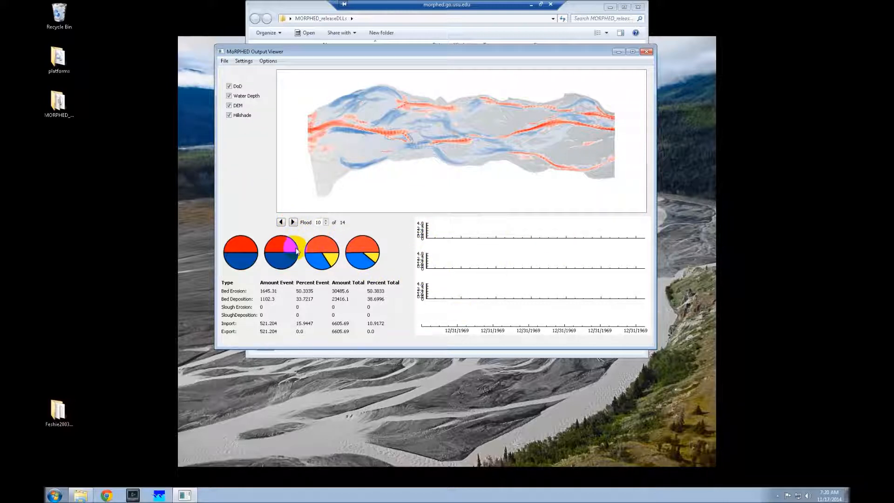
click(293, 221)
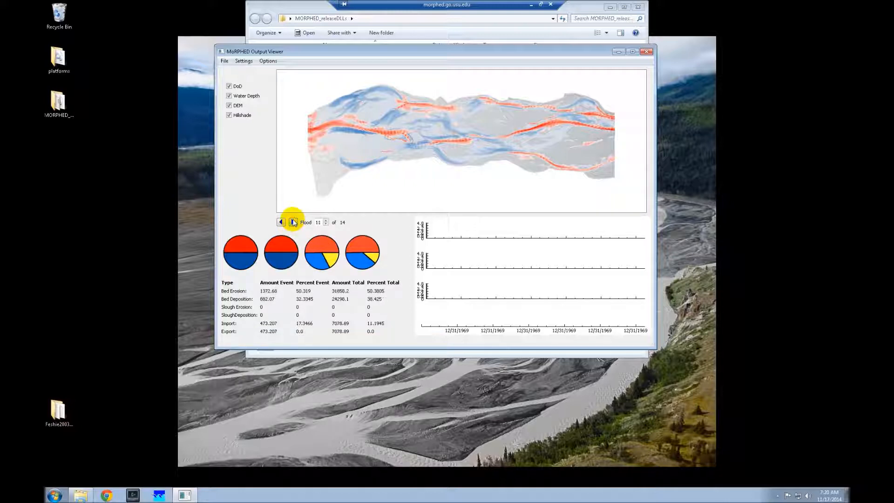
click(293, 222)
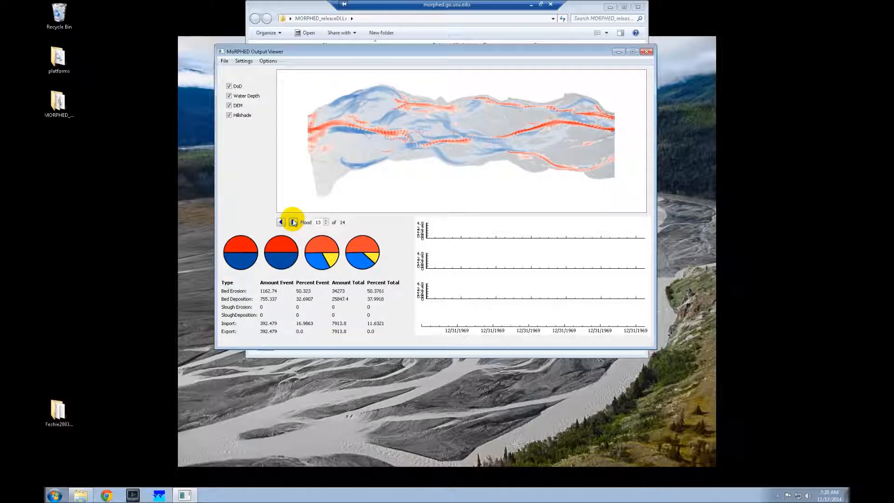
click(293, 221)
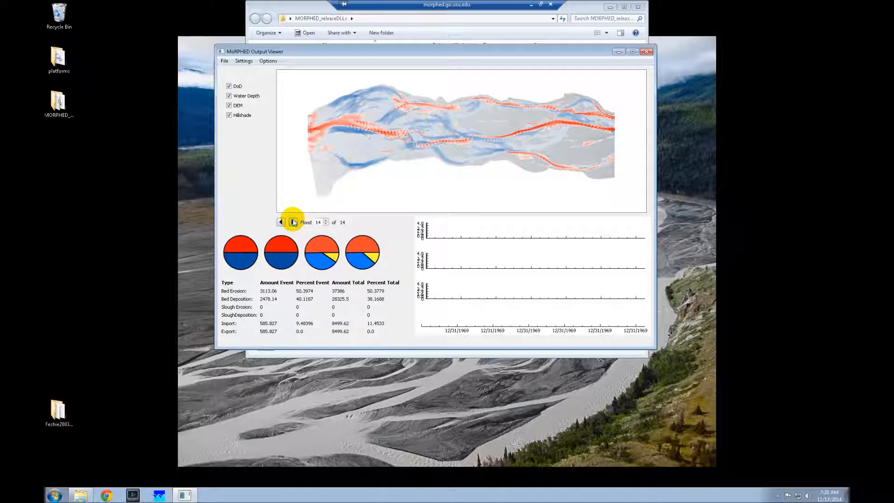
mouse_move(313, 222)
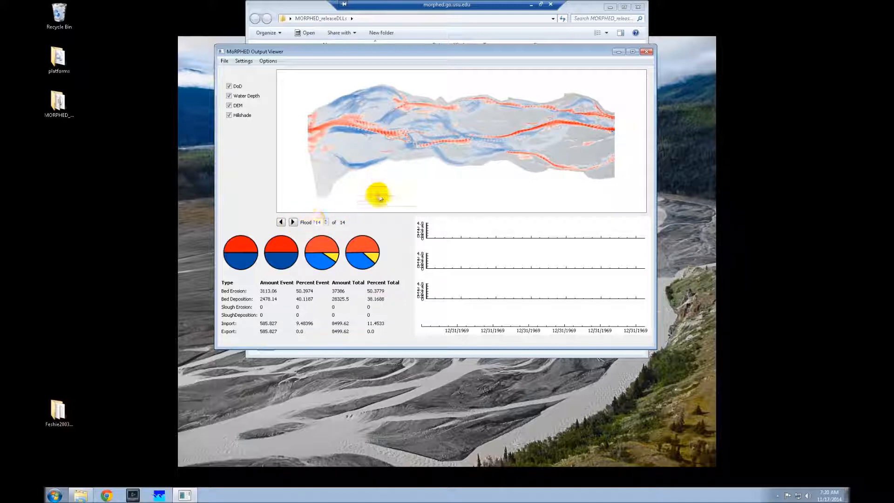
Step: Step back through earlier floods to return the viewer to flood 2 of 14
click(280, 222)
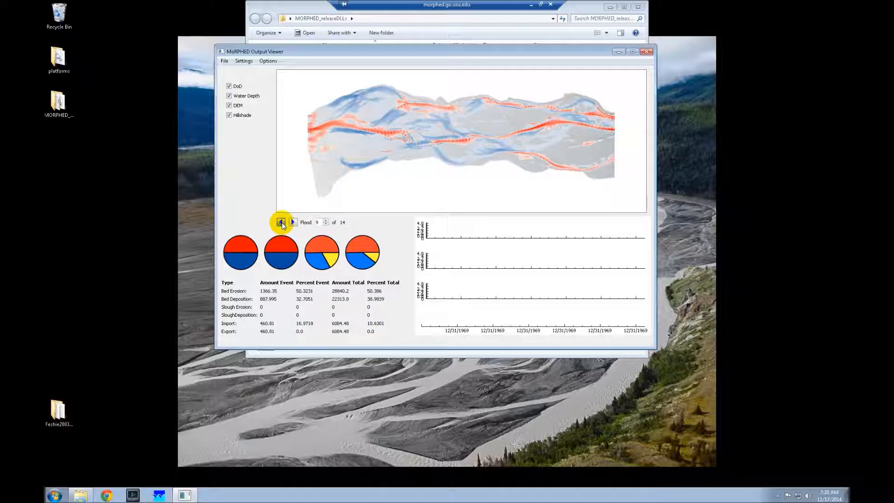
click(281, 222)
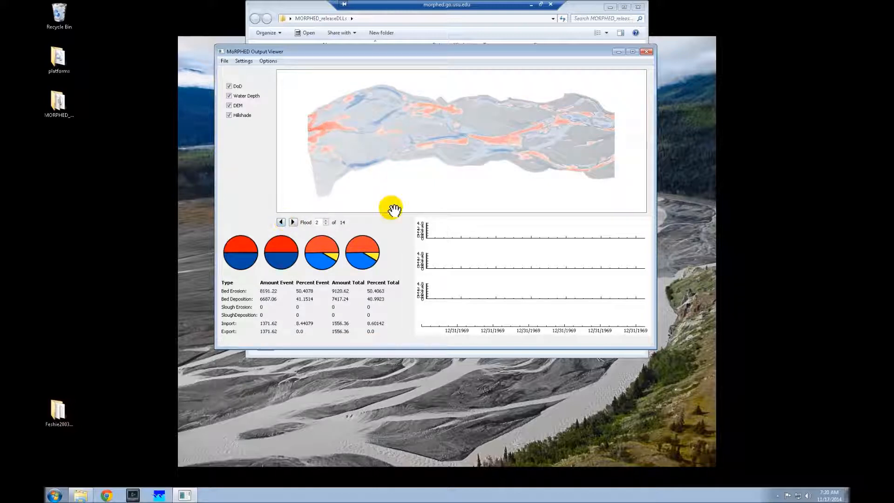